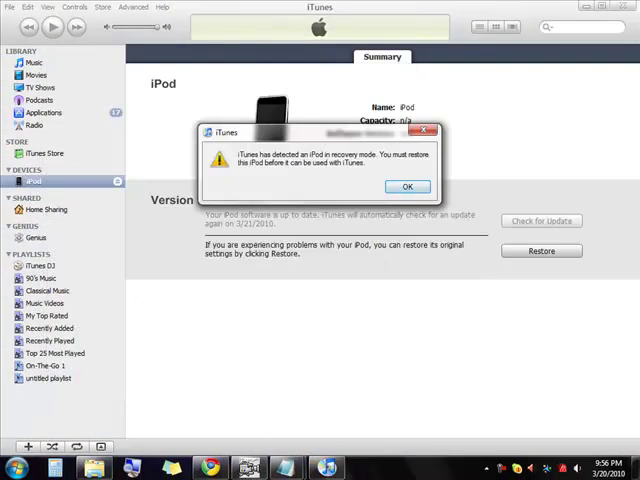
Step: Dismiss the iTunes alert that the iPod is in recovery mode and must be restored
left_click(407, 186)
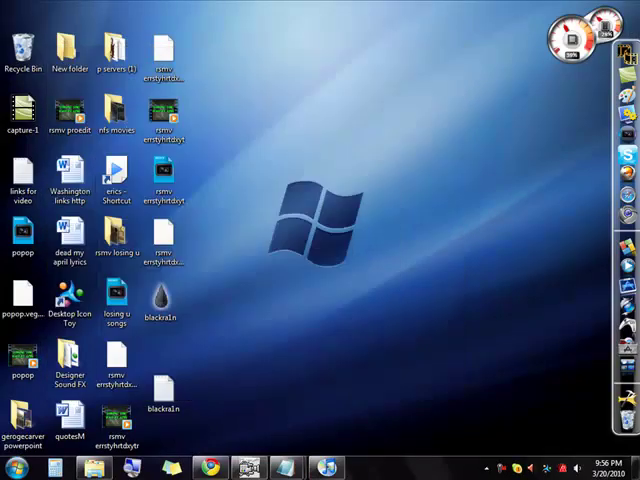
Step: Launch the blackra1n jailbreak tool from its desktop icon
left_click(163, 302)
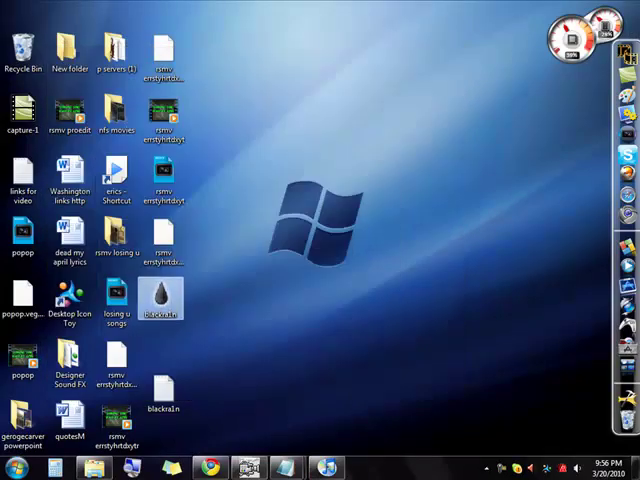
double_click(161, 300)
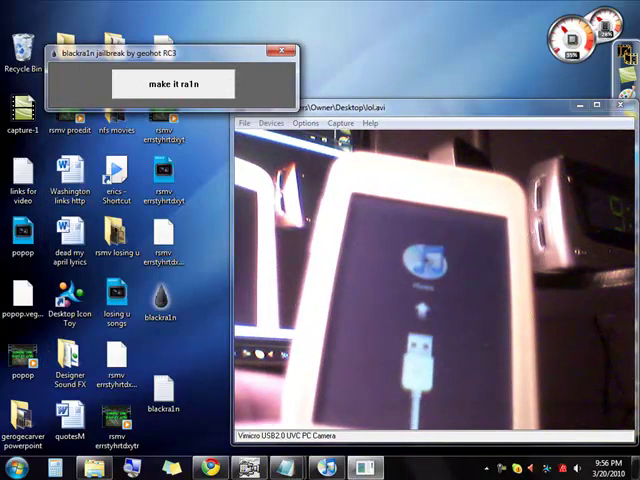
Step: Run 'make it ra1n' to jailbreak the connected iPod
left_click(172, 84)
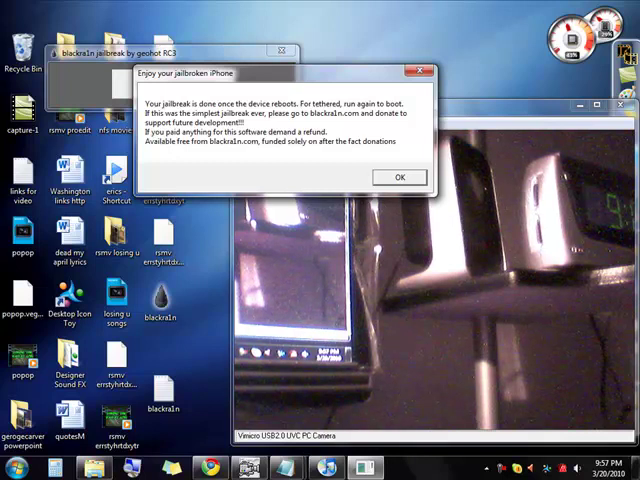
Step: Dismiss the jailbreak completion message and exit blackra1n
left_click(400, 177)
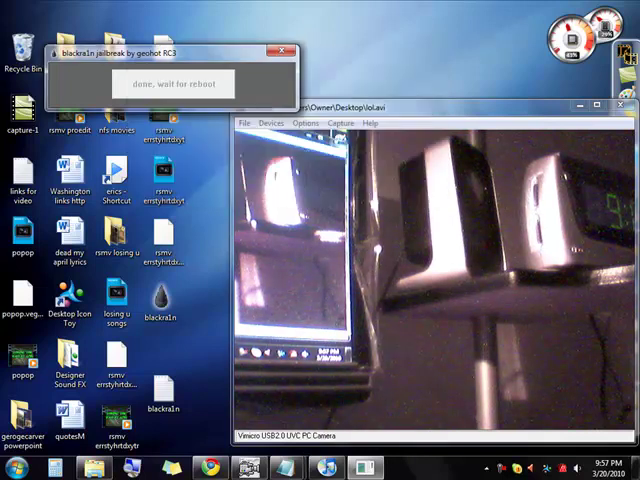
left_click(282, 51)
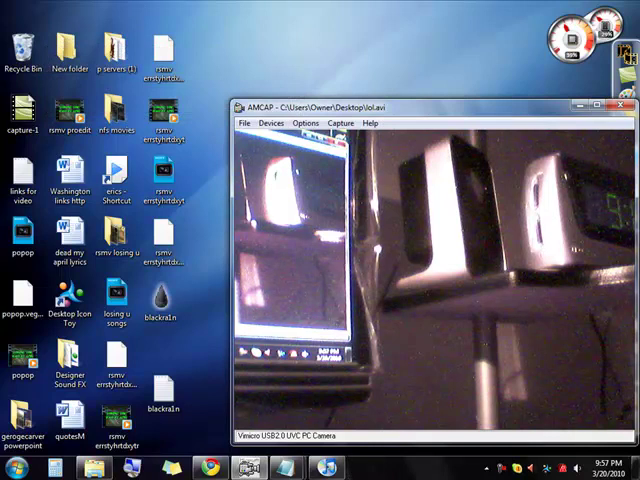